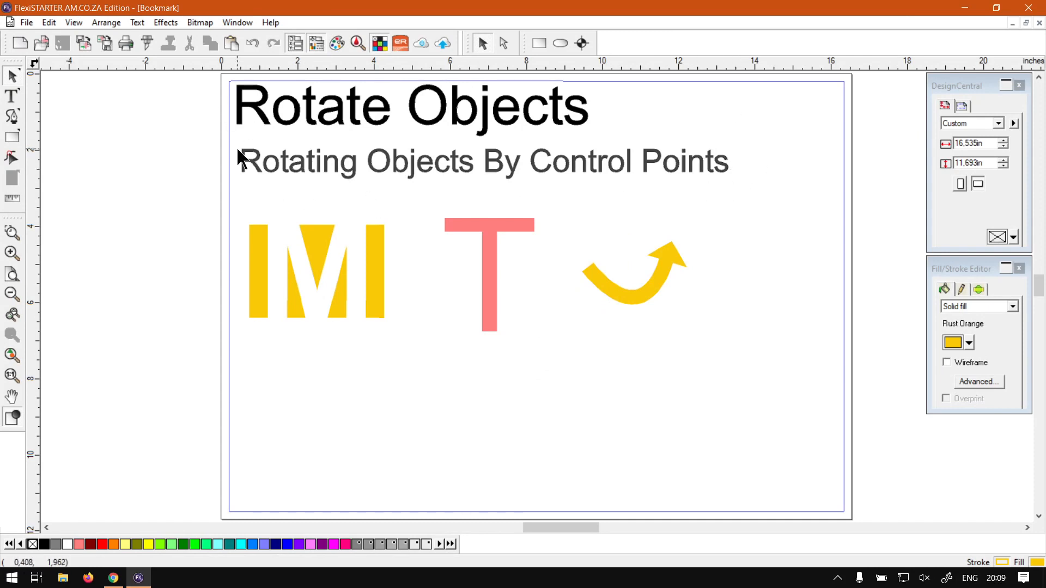
mouse_move(468, 242)
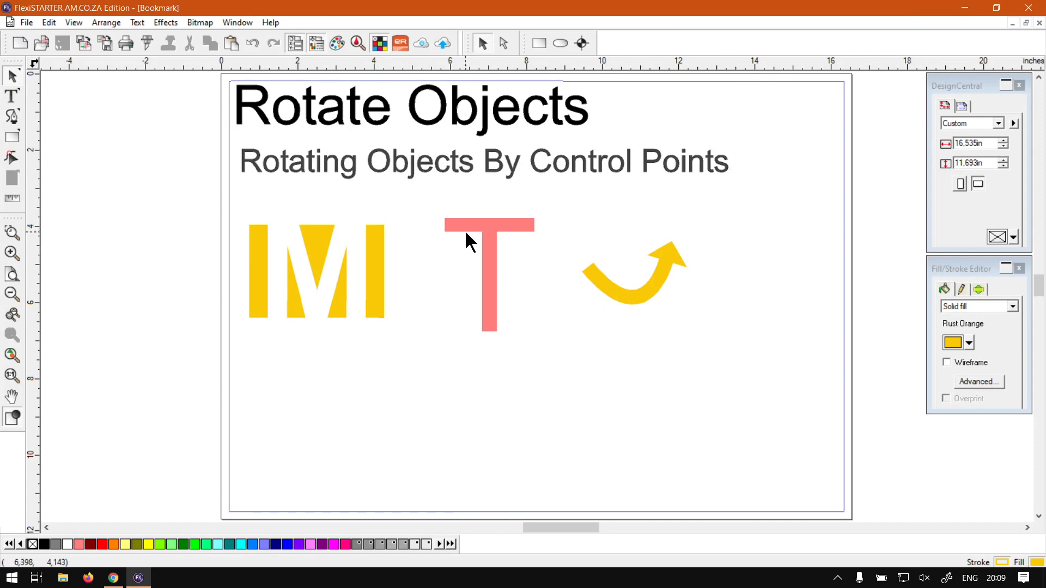
mouse_move(446, 172)
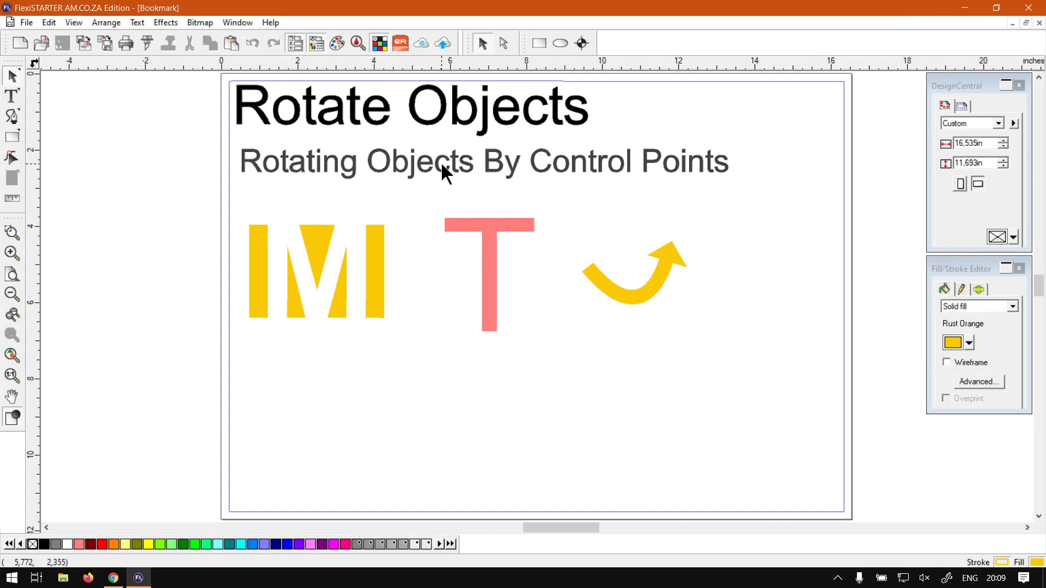
mouse_move(635, 255)
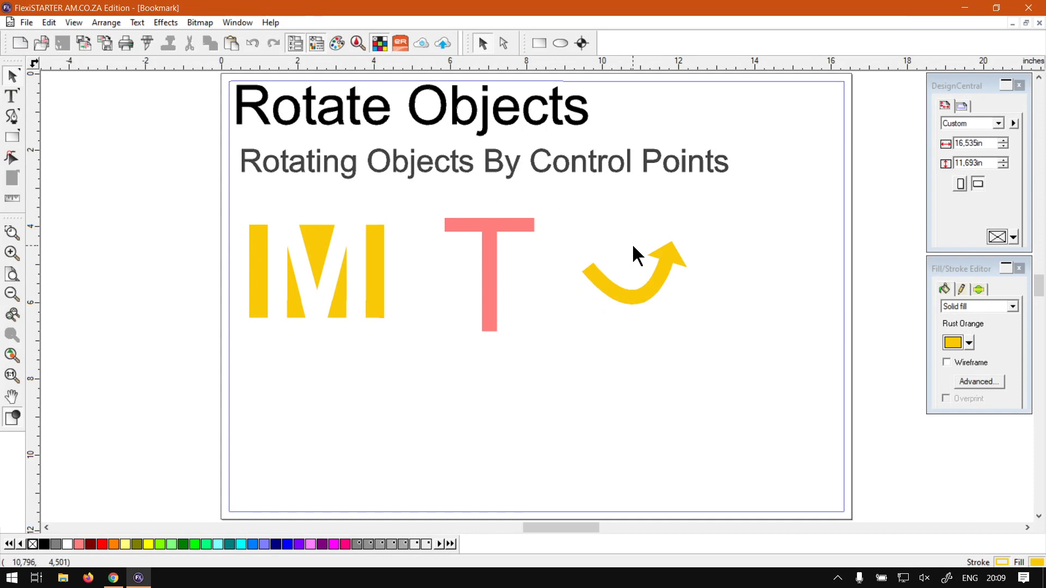
mouse_move(486, 235)
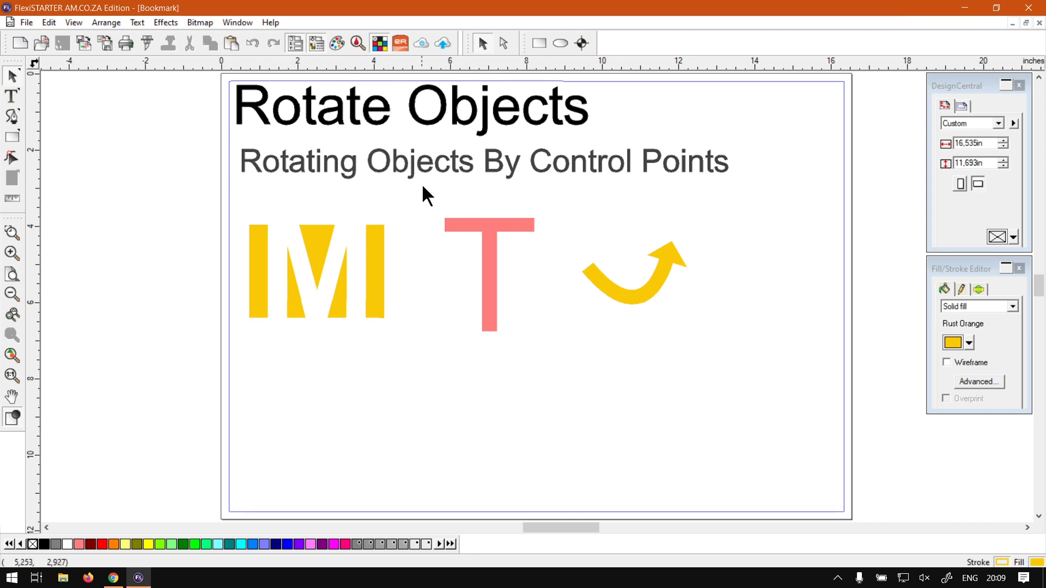
mouse_move(537, 468)
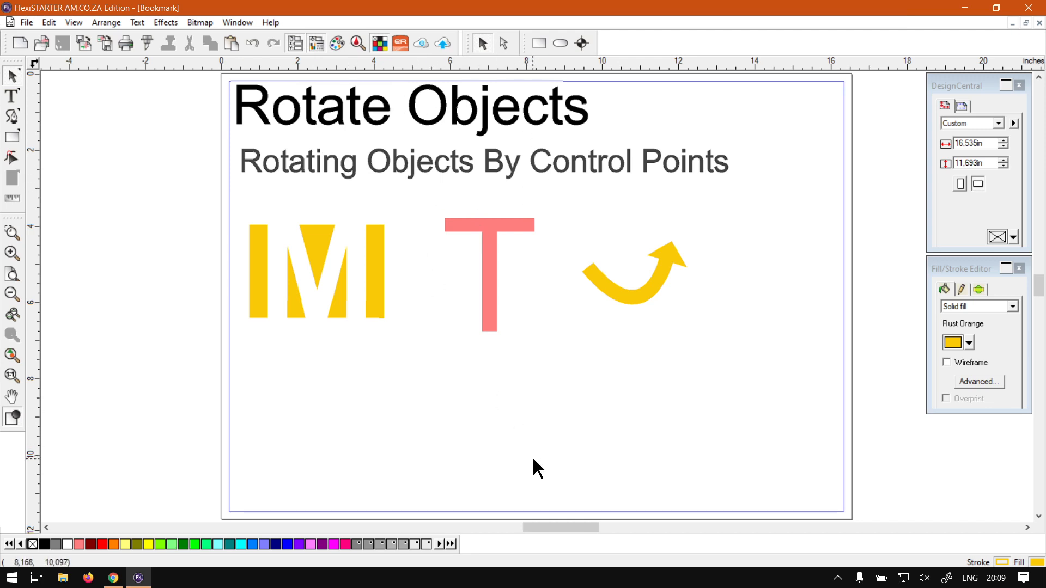
mouse_move(672, 337)
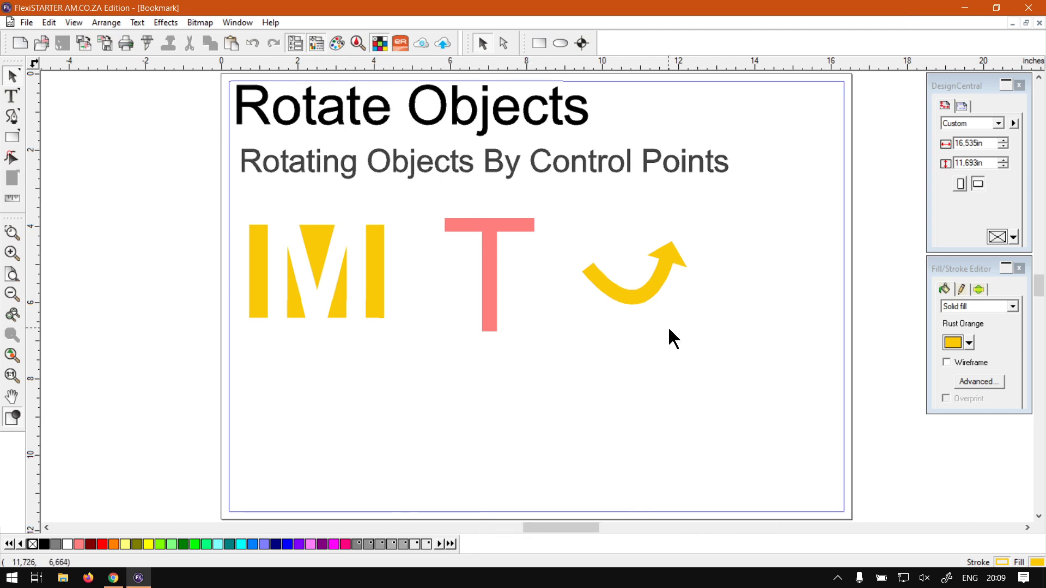
mouse_move(501, 245)
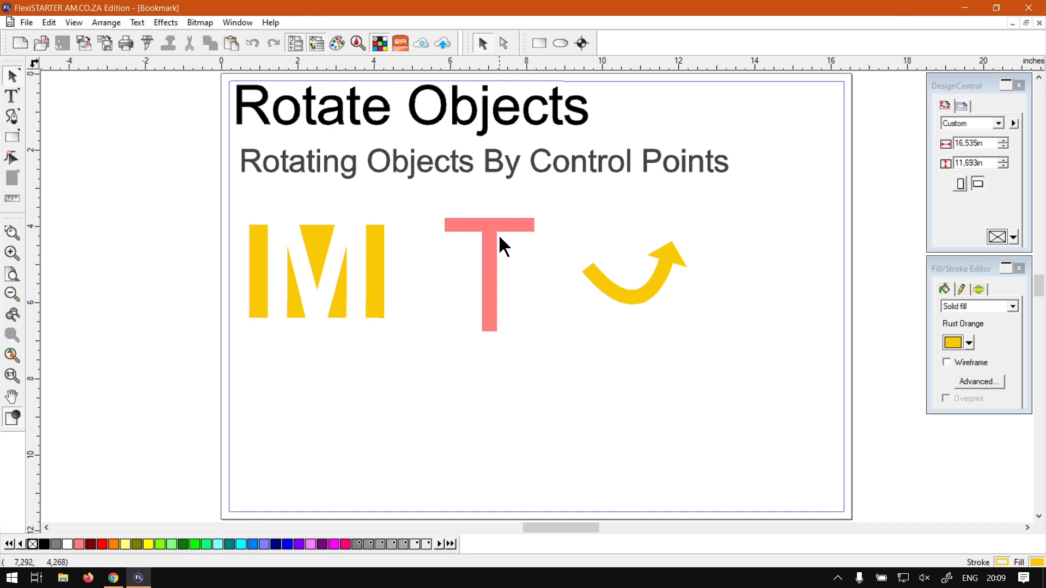
Select the salmon pink letter T, deselect it briefly, then select it again.
left_click(489, 273)
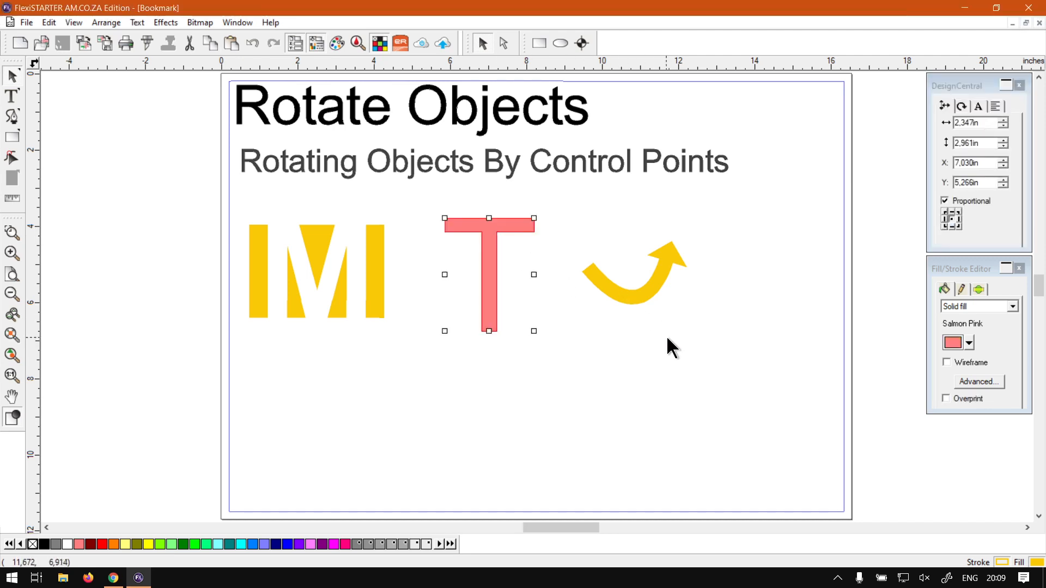
mouse_move(657, 327)
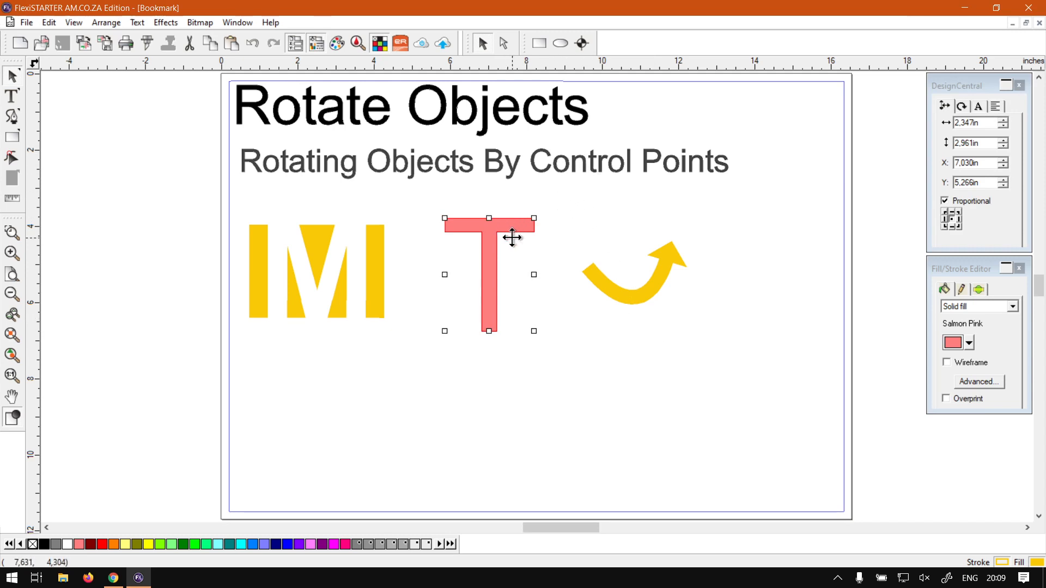
mouse_move(511, 233)
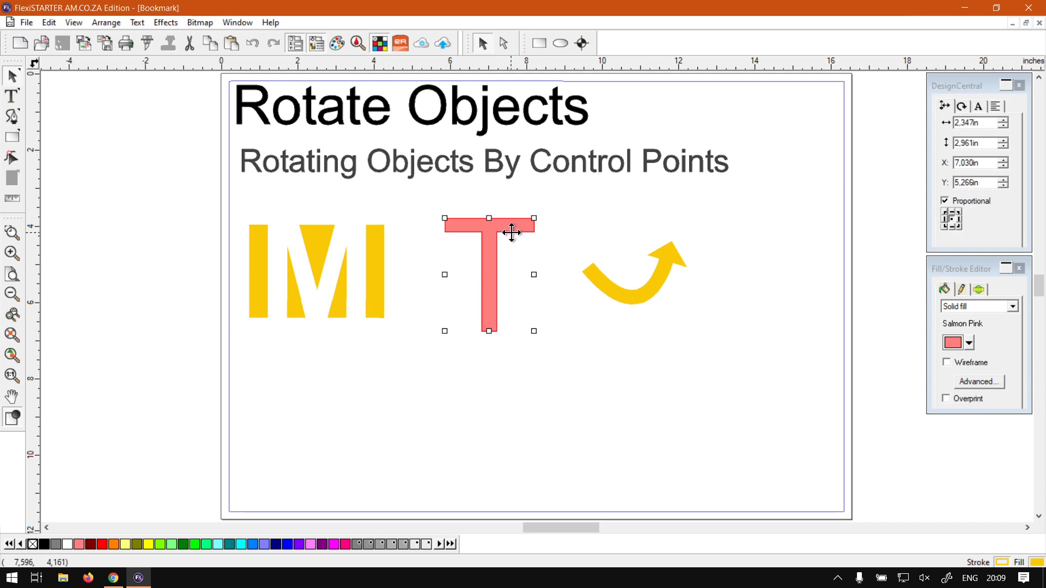
left_click(978, 123)
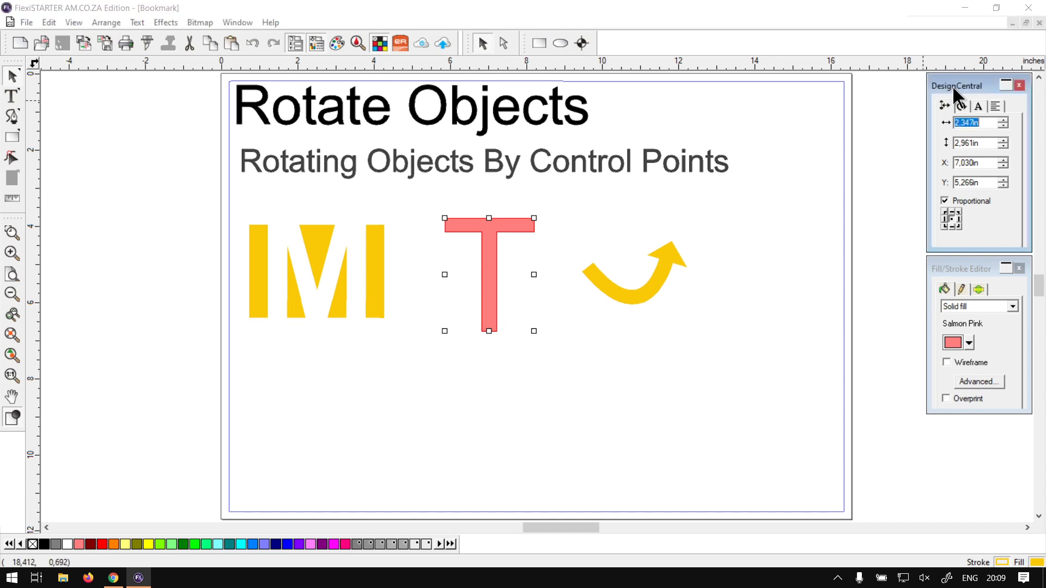
left_click(961, 106)
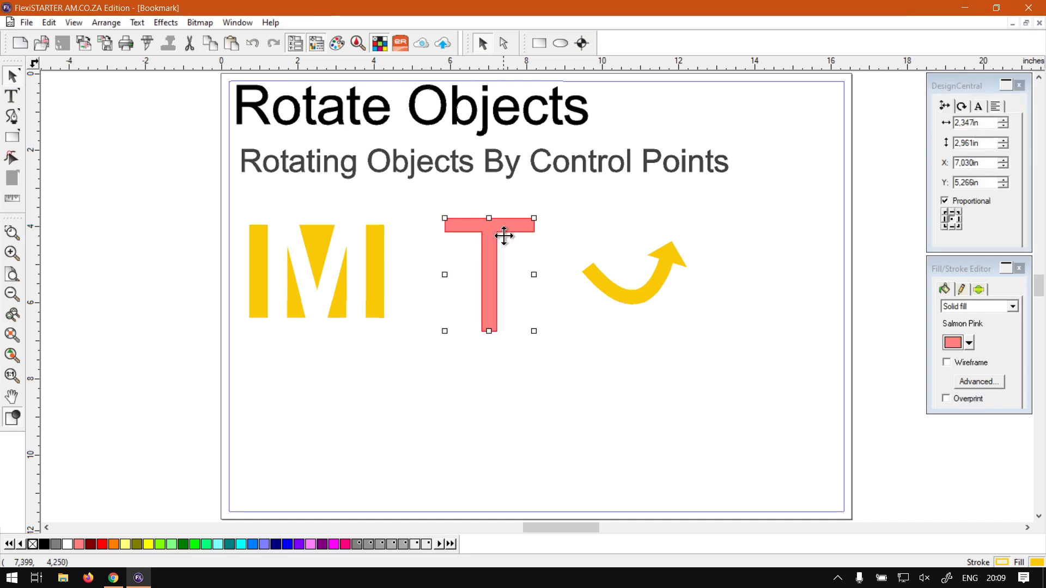
mouse_move(470, 245)
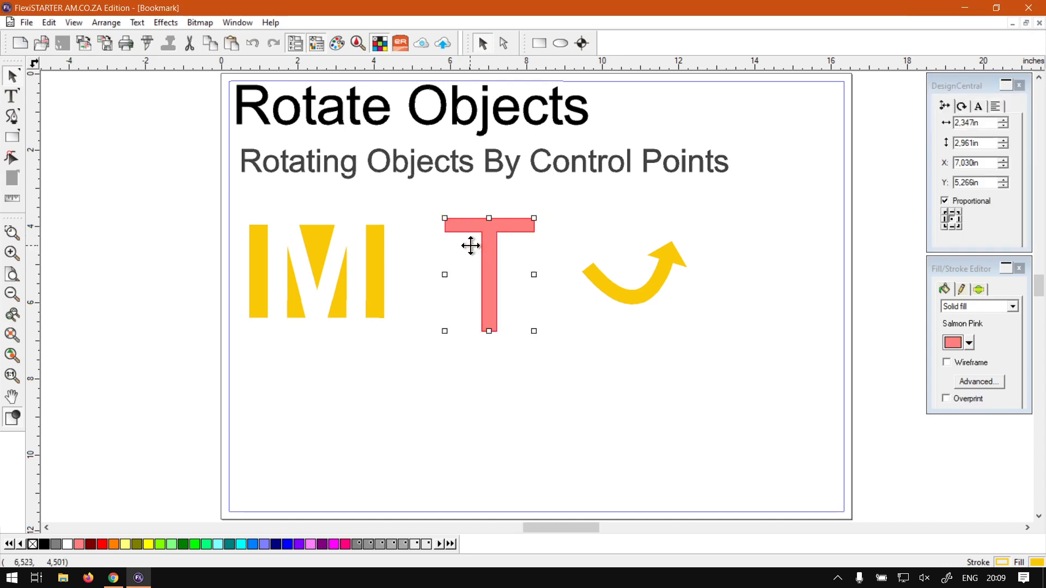
mouse_move(534, 299)
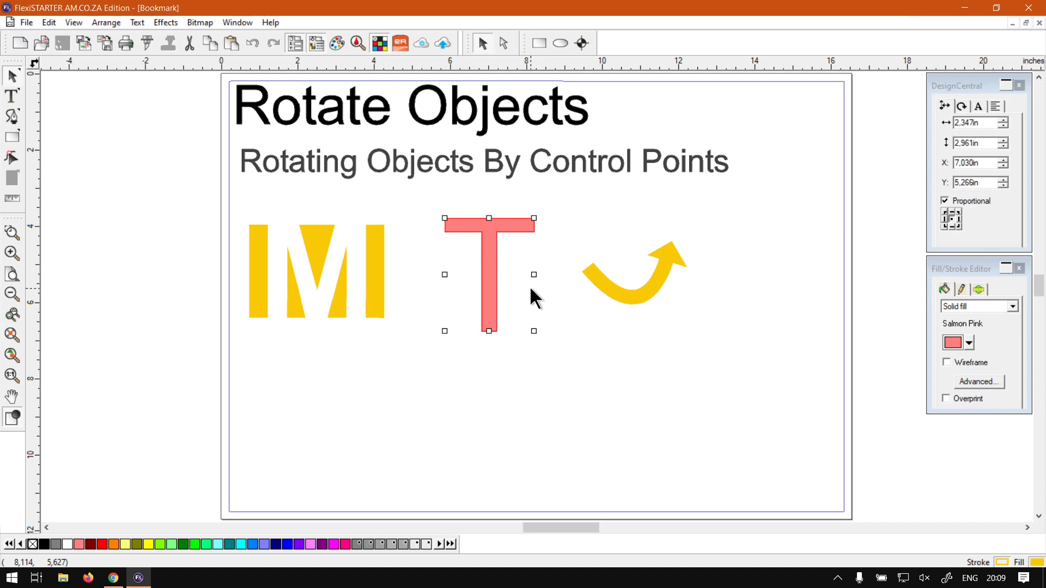
mouse_move(680, 263)
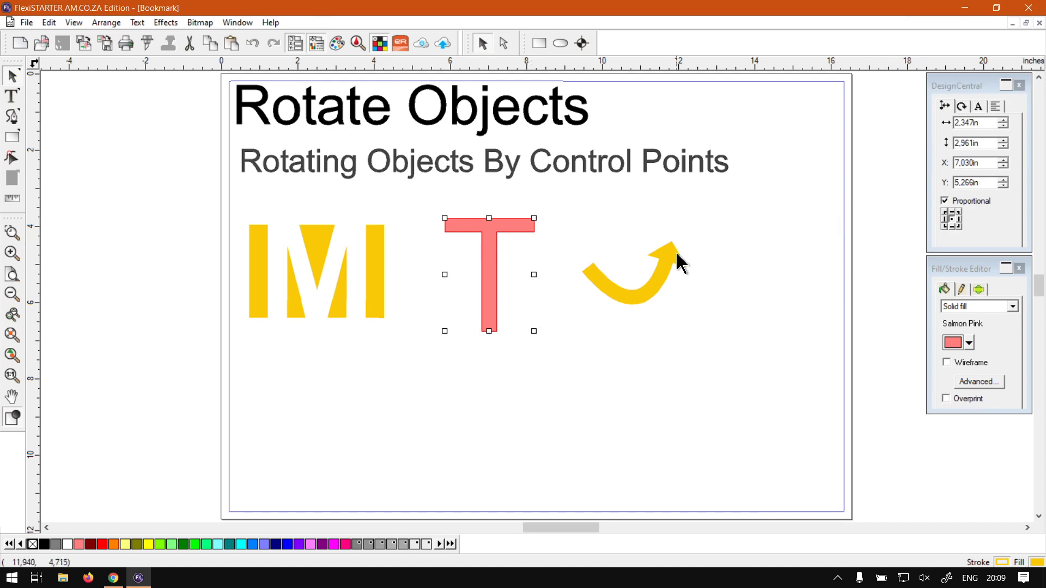
mouse_move(560, 270)
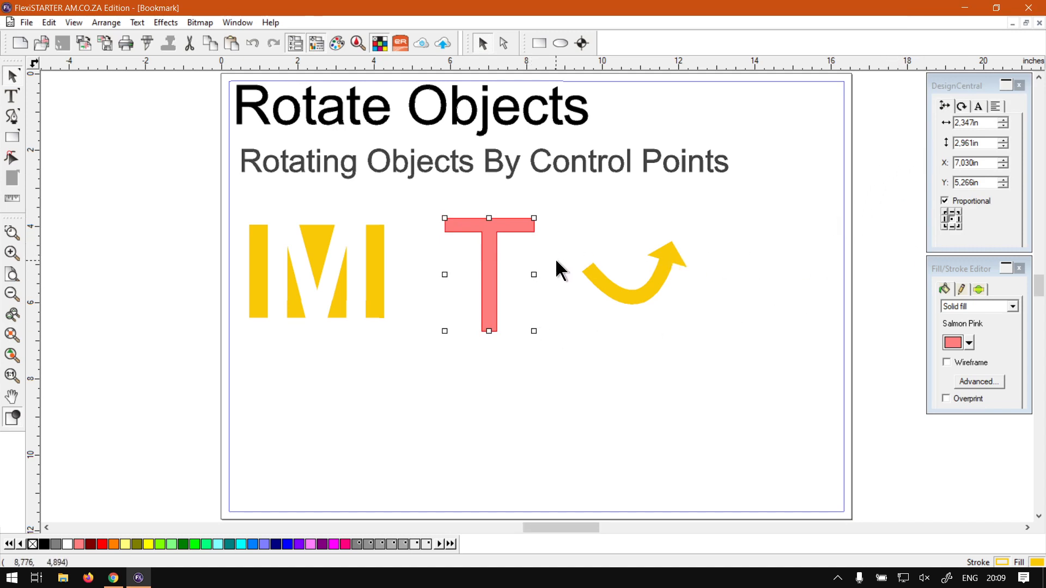
mouse_move(509, 374)
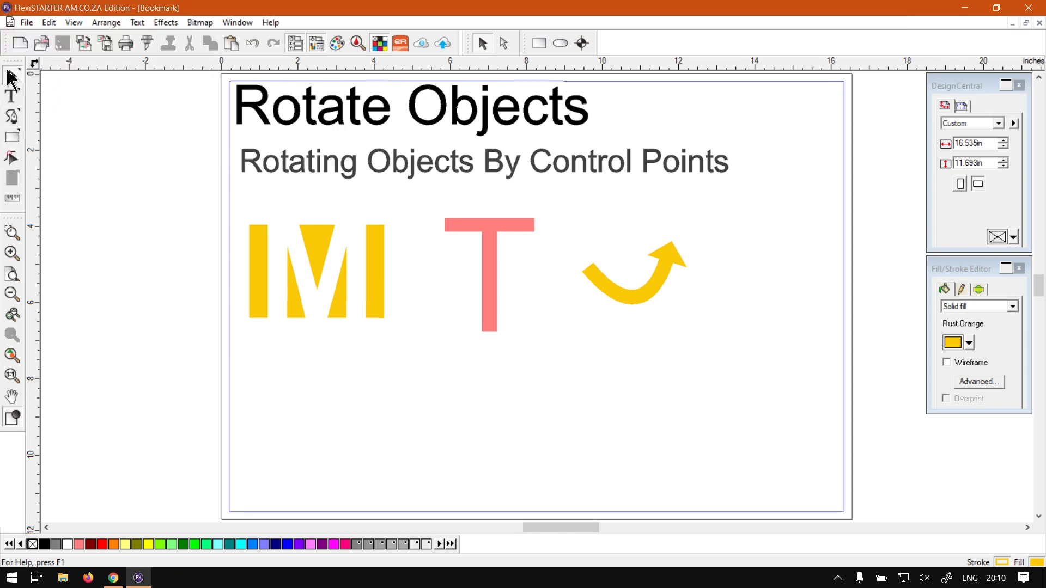
left_click(489, 276)
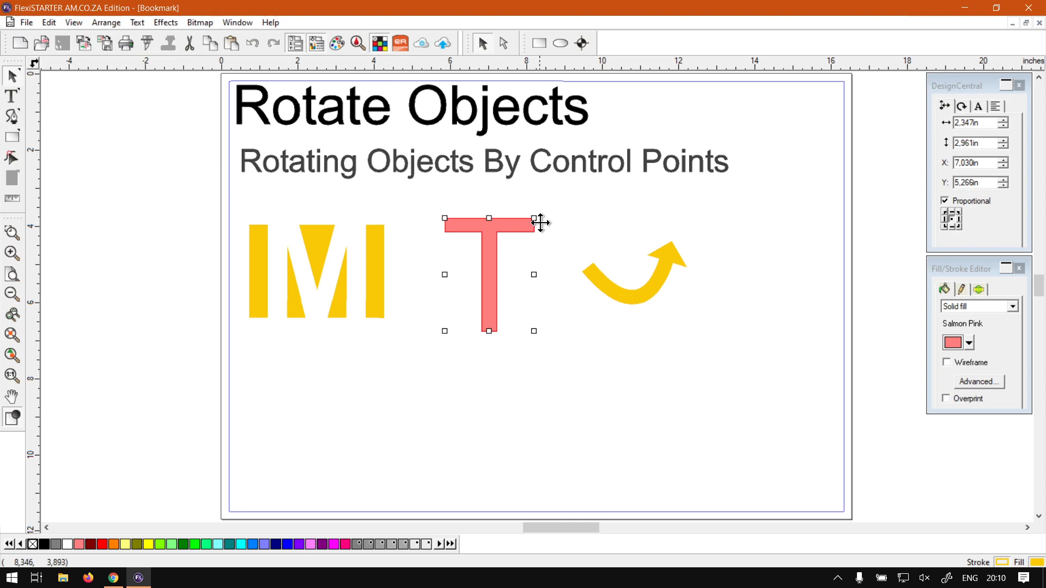
mouse_move(537, 217)
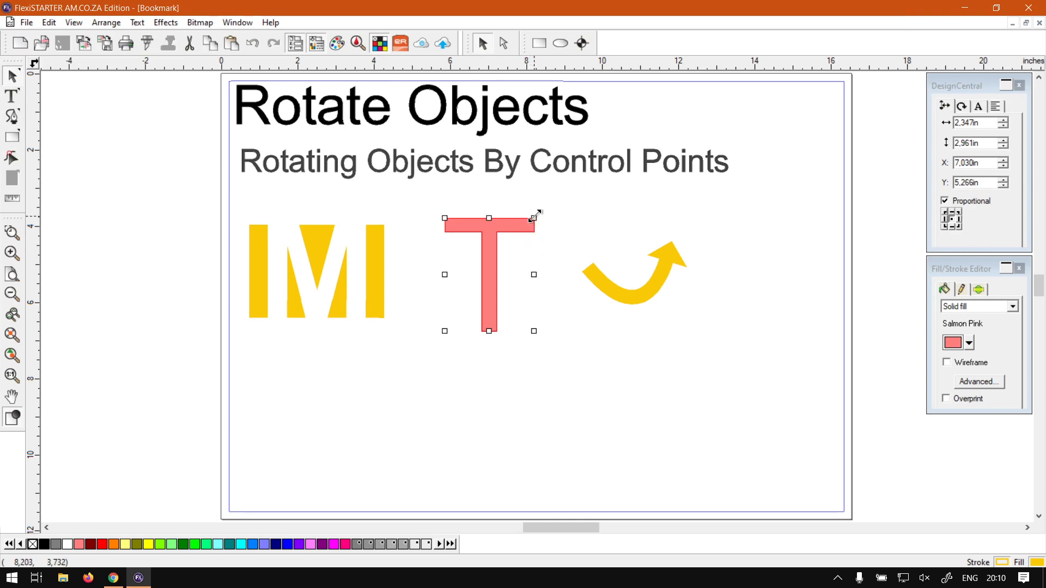
mouse_move(515, 289)
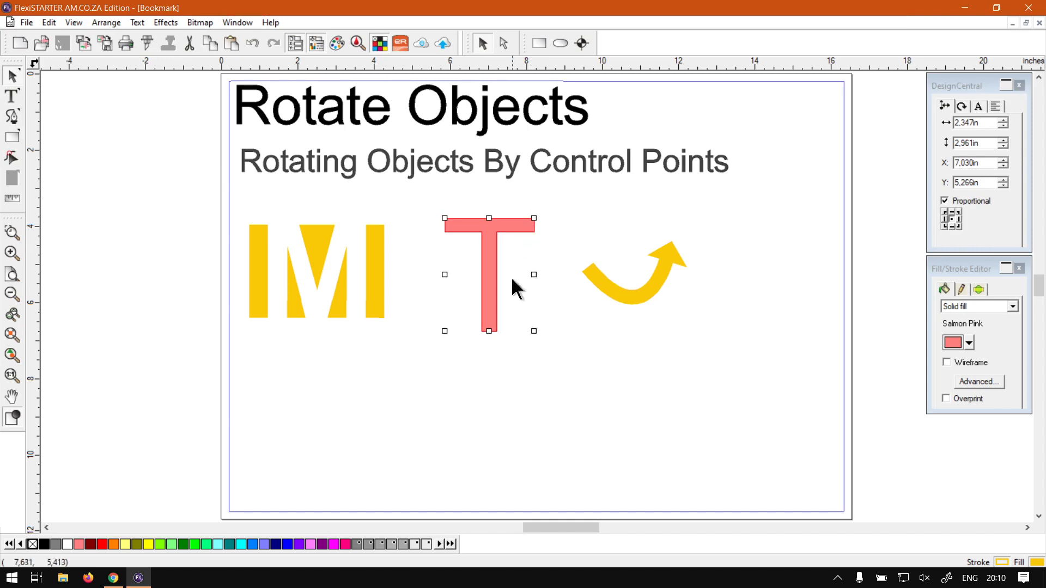
mouse_move(497, 249)
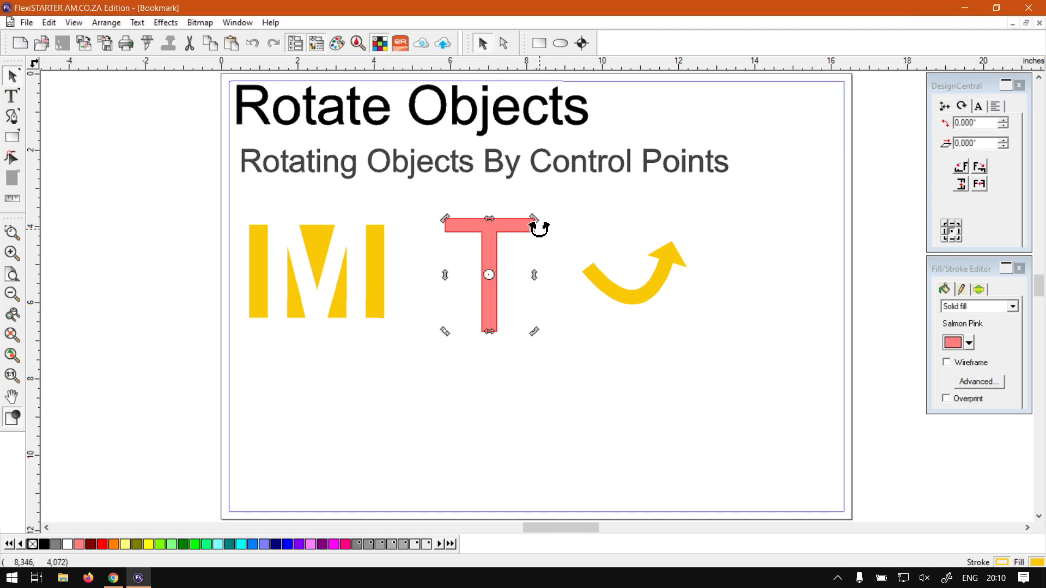
mouse_move(534, 229)
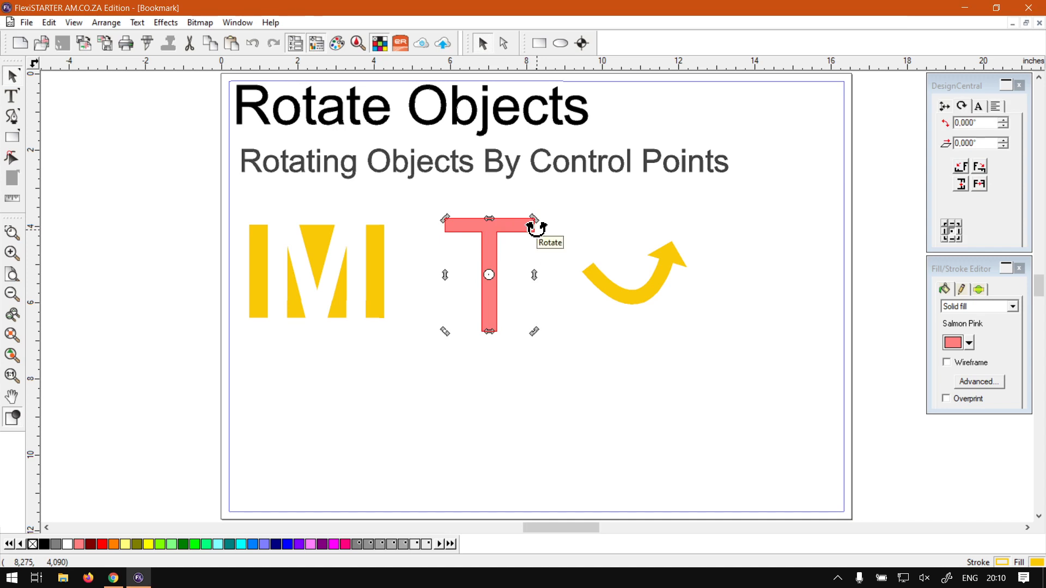
mouse_move(584, 220)
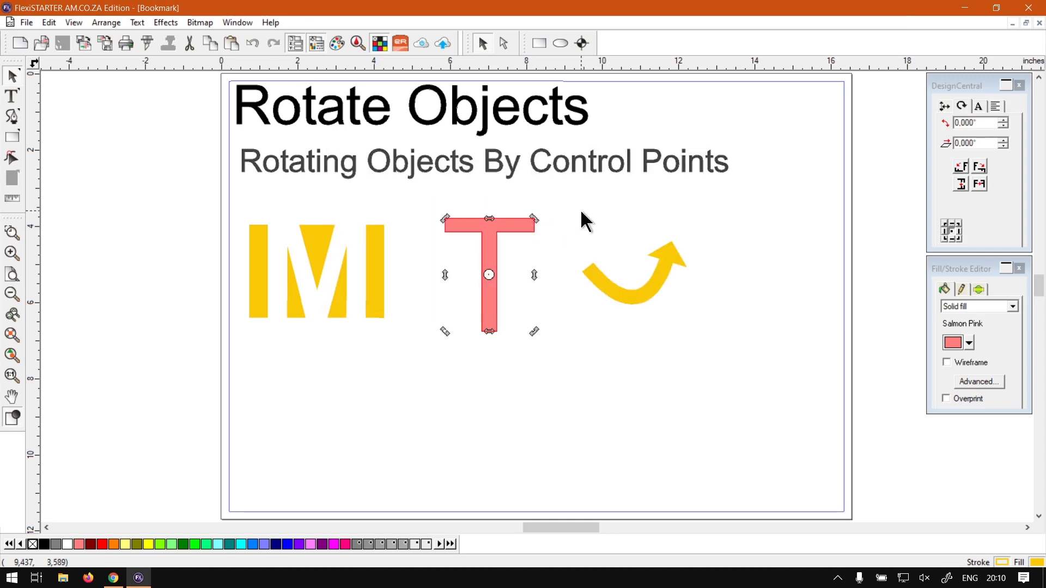
Browse the View, Edit and Arrange menus looking for the rotate command for the T.
left_click(488, 236)
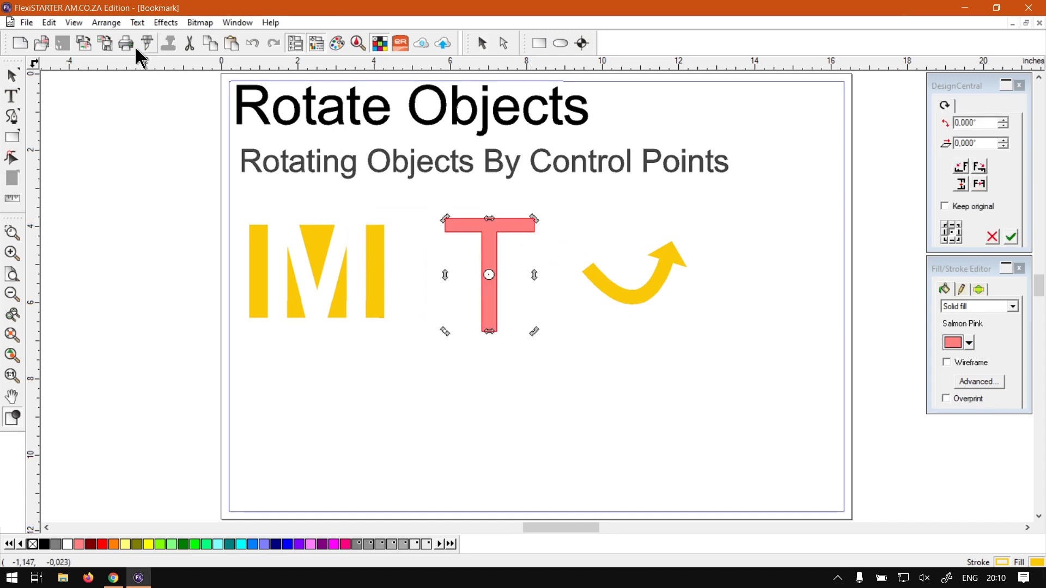
left_click(73, 21)
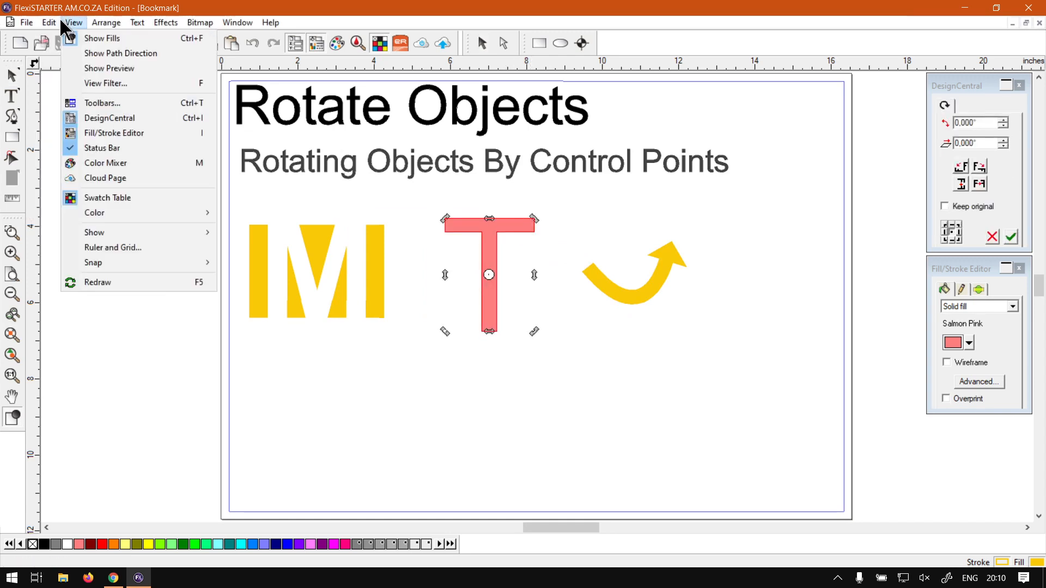
left_click(48, 22)
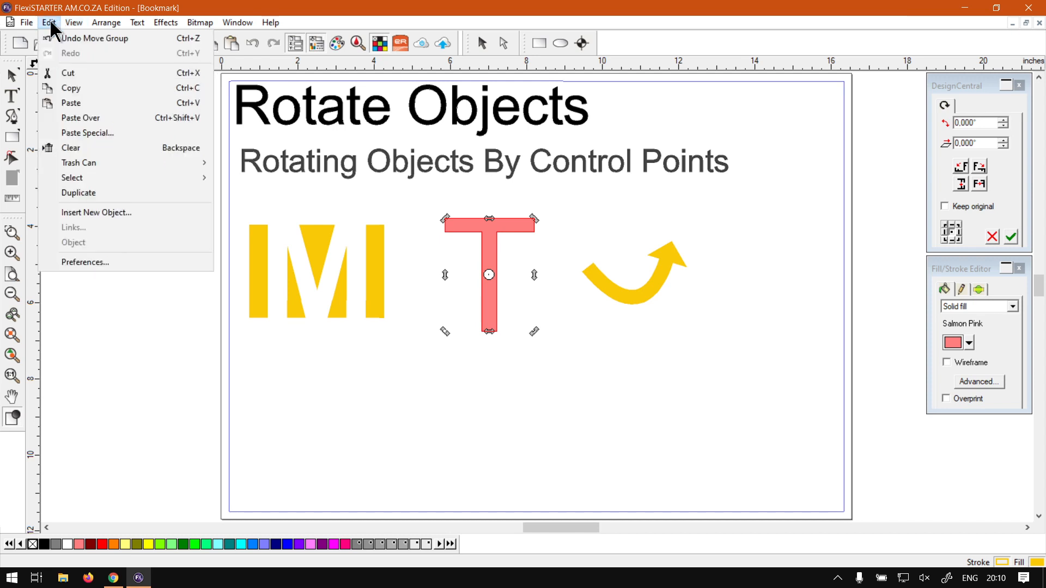
left_click(105, 22)
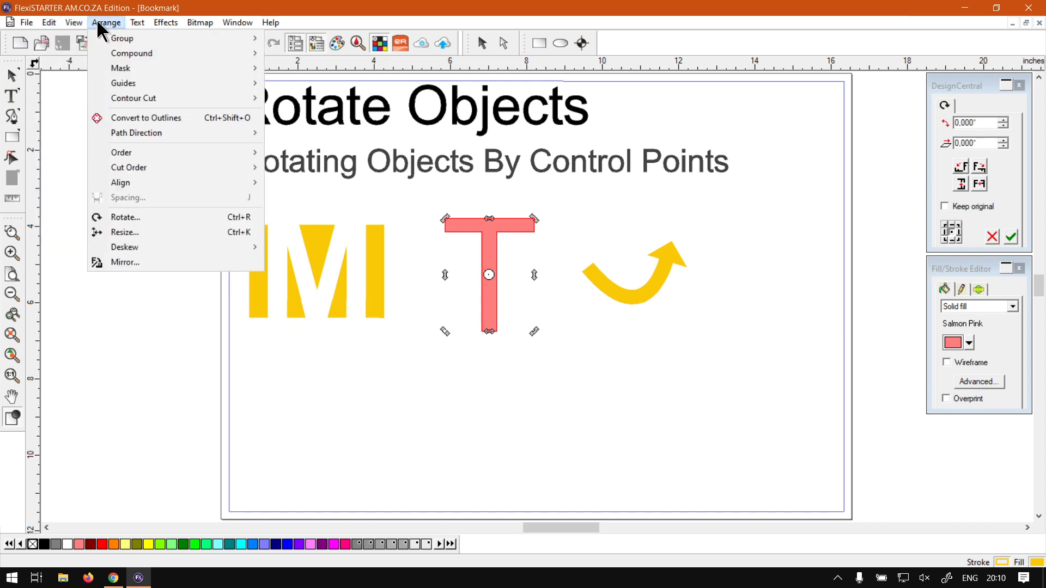
mouse_move(144, 118)
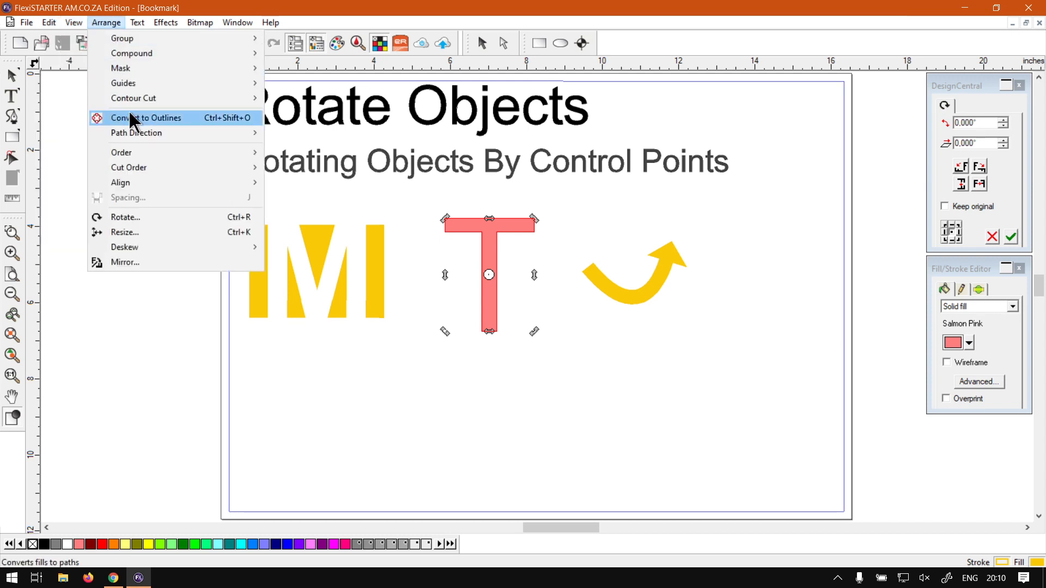
mouse_move(126, 217)
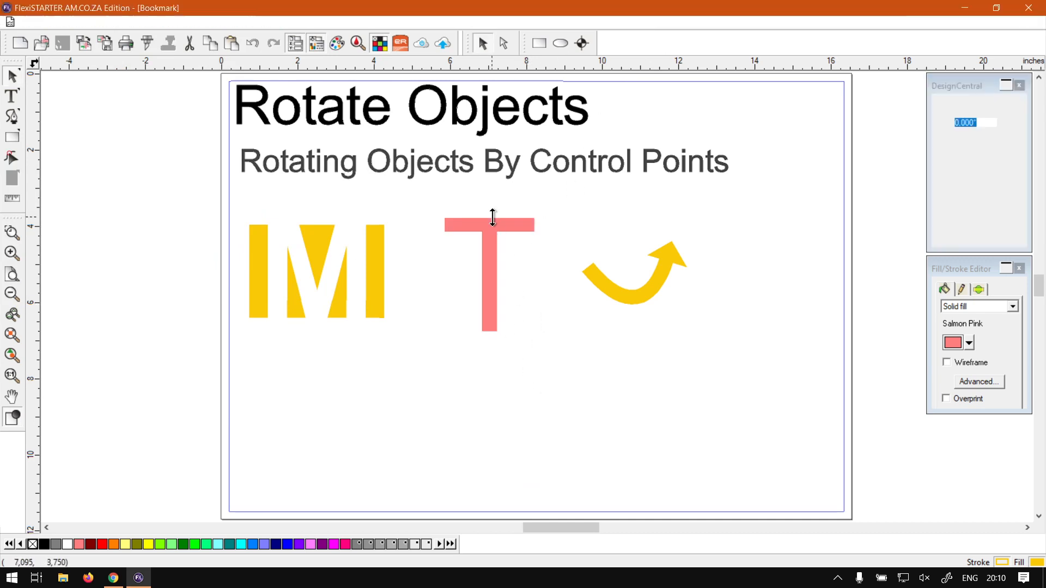
Switch the T to rotation handles, tilt it by a corner point and turn it back upright.
left_click(488, 274)
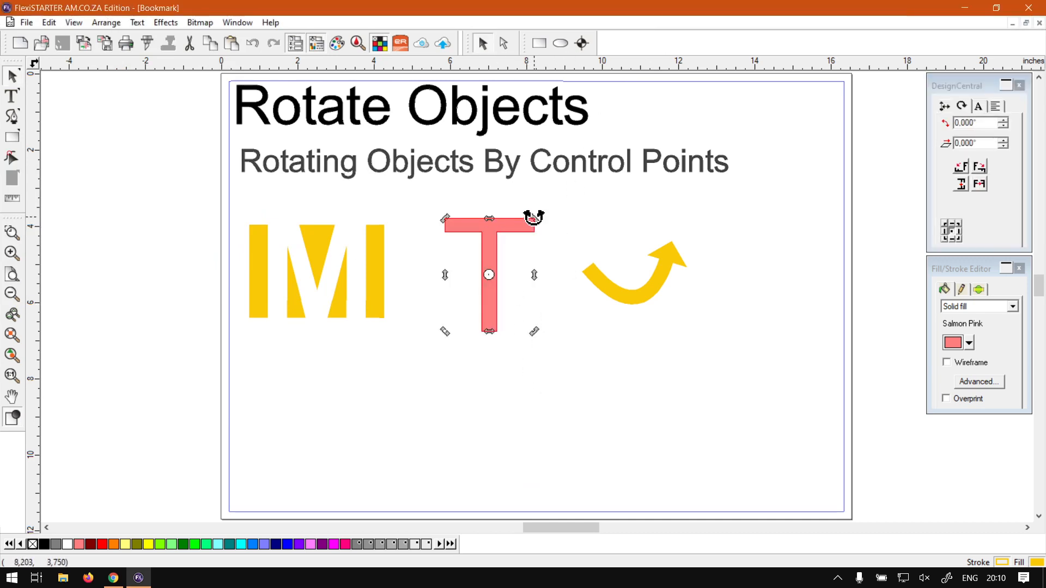
mouse_move(530, 332)
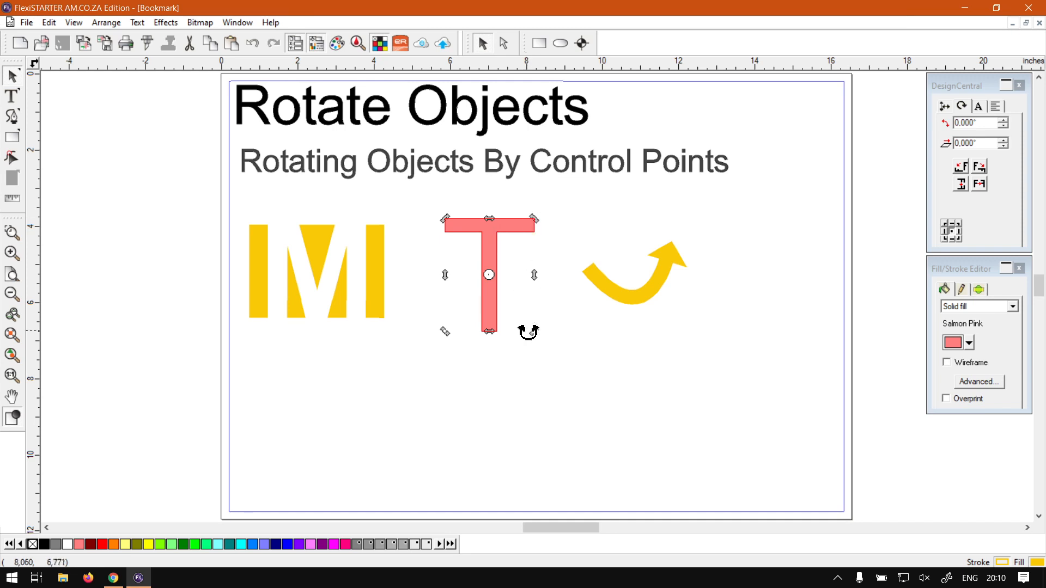
mouse_move(535, 222)
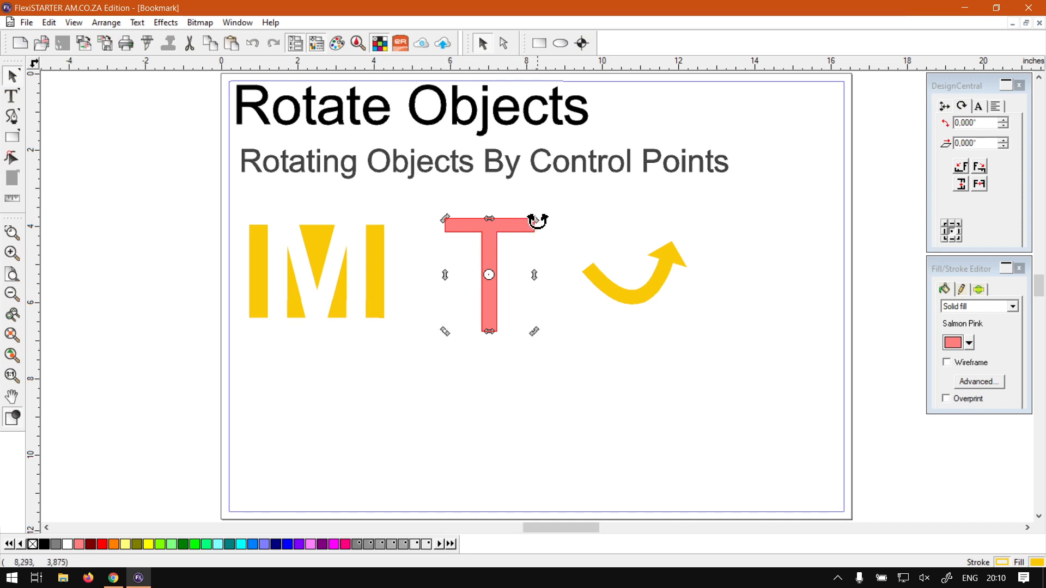
mouse_move(489, 275)
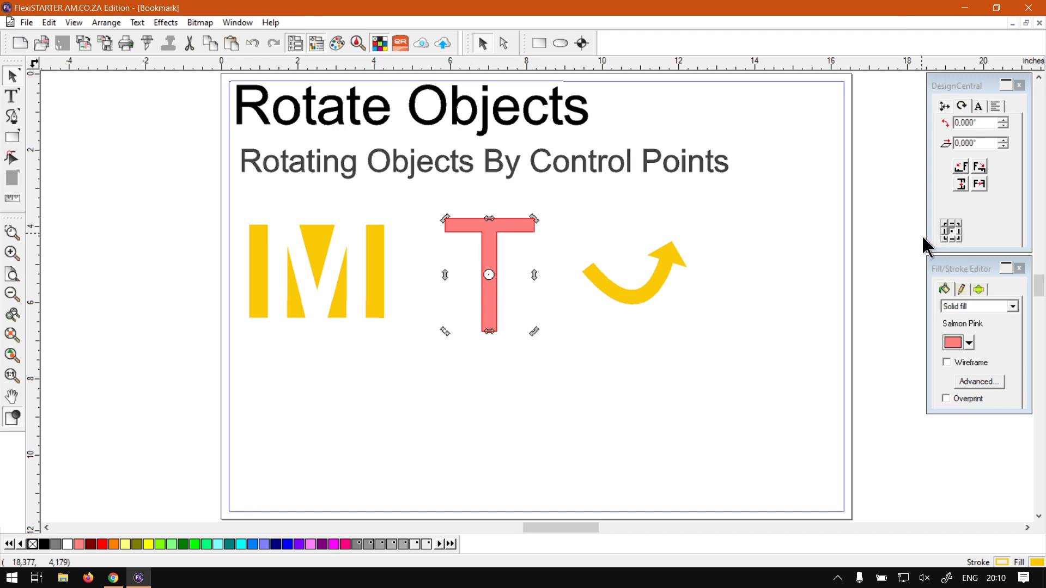
mouse_move(533, 221)
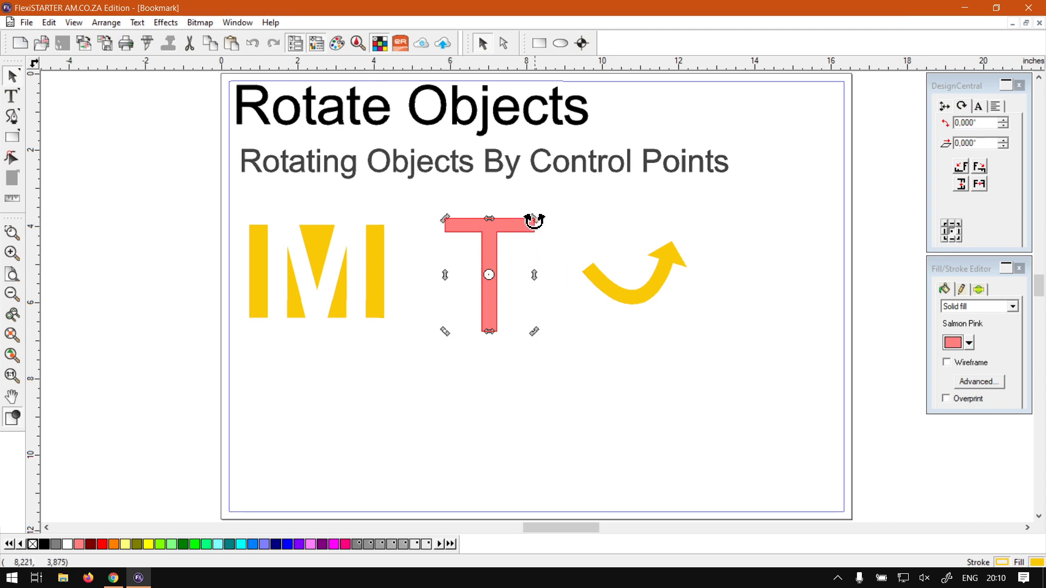
left_click_drag(530, 220, 434, 240)
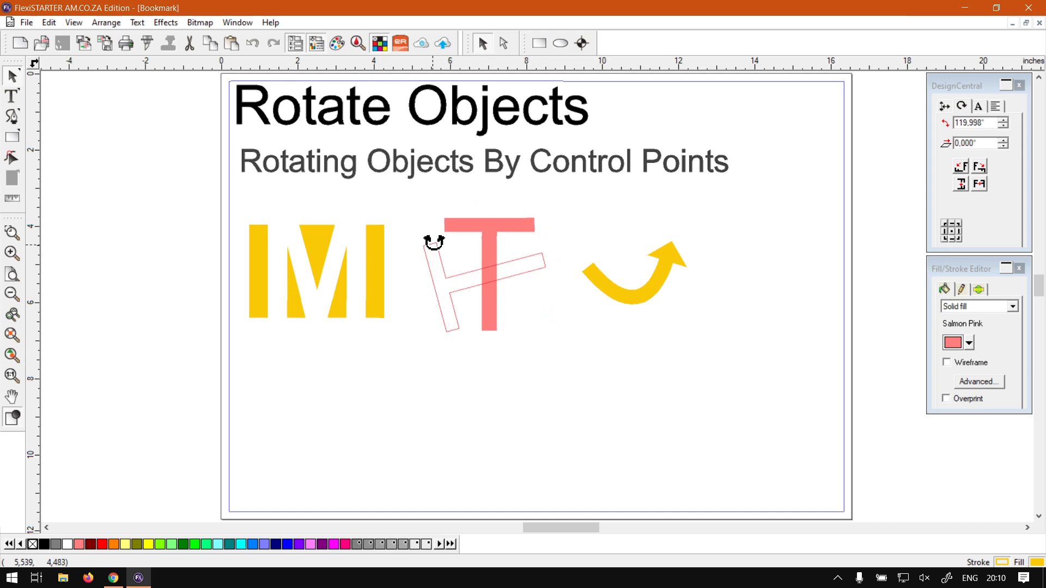
left_click_drag(434, 241, 537, 210)
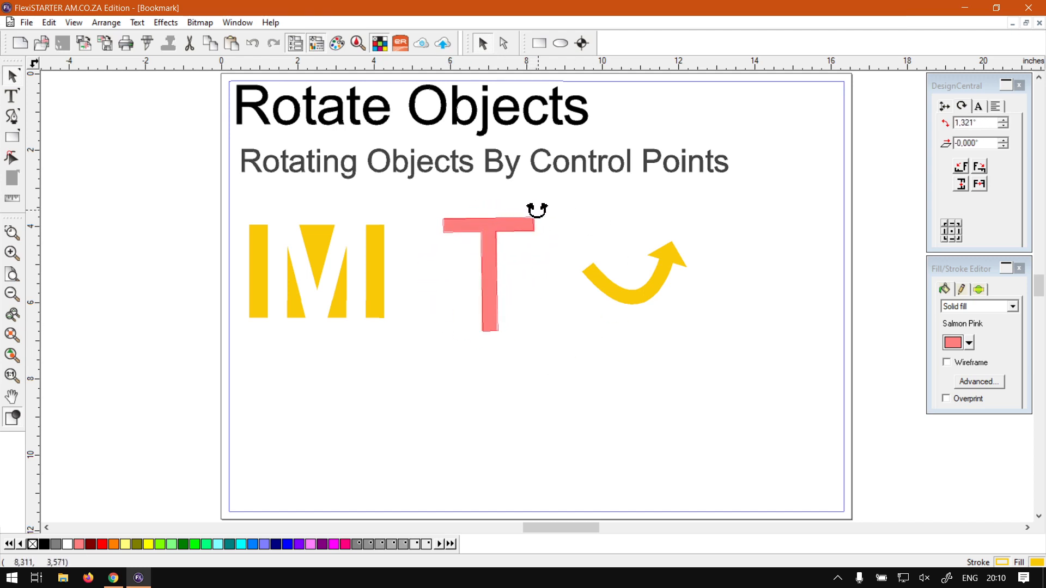
left_click(488, 274)
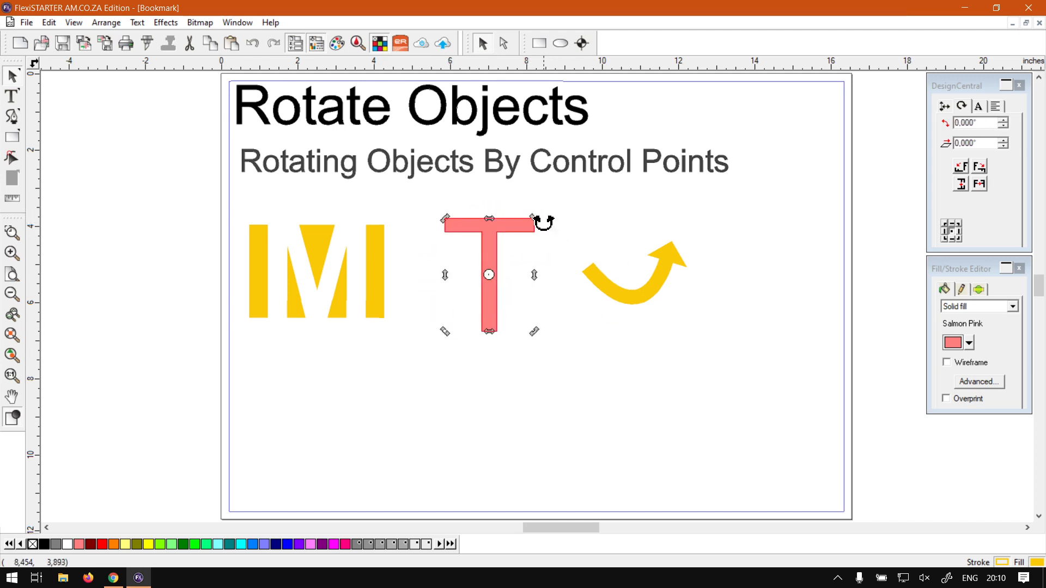
mouse_move(534, 222)
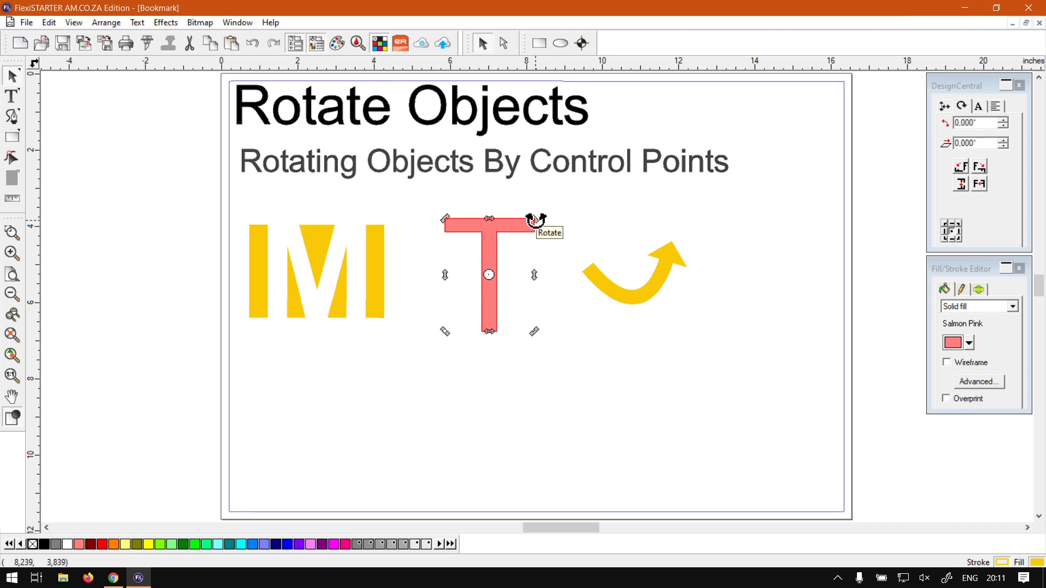
left_click_drag(534, 219, 519, 215)
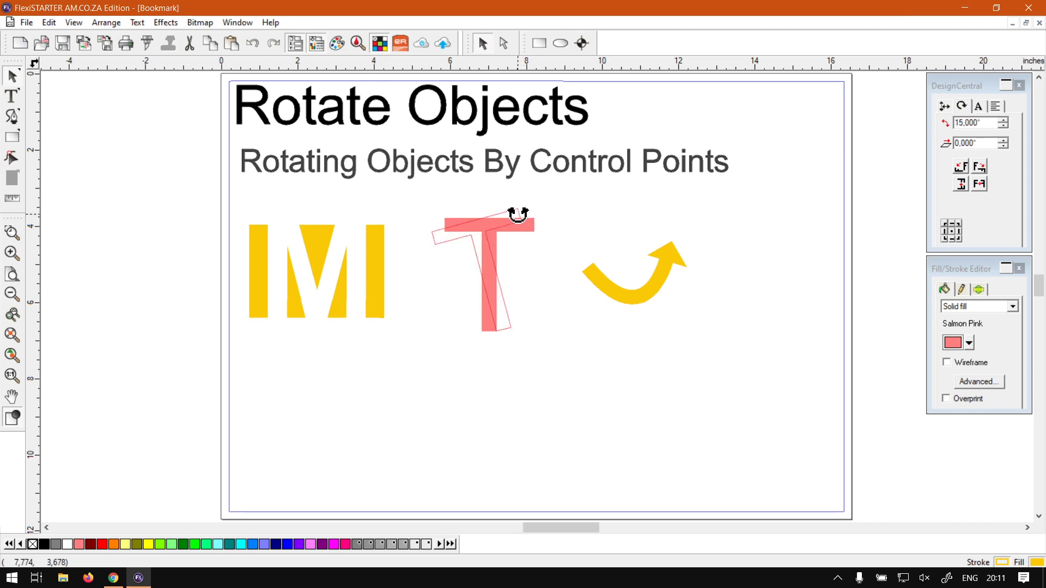
left_click_drag(518, 214, 487, 219)
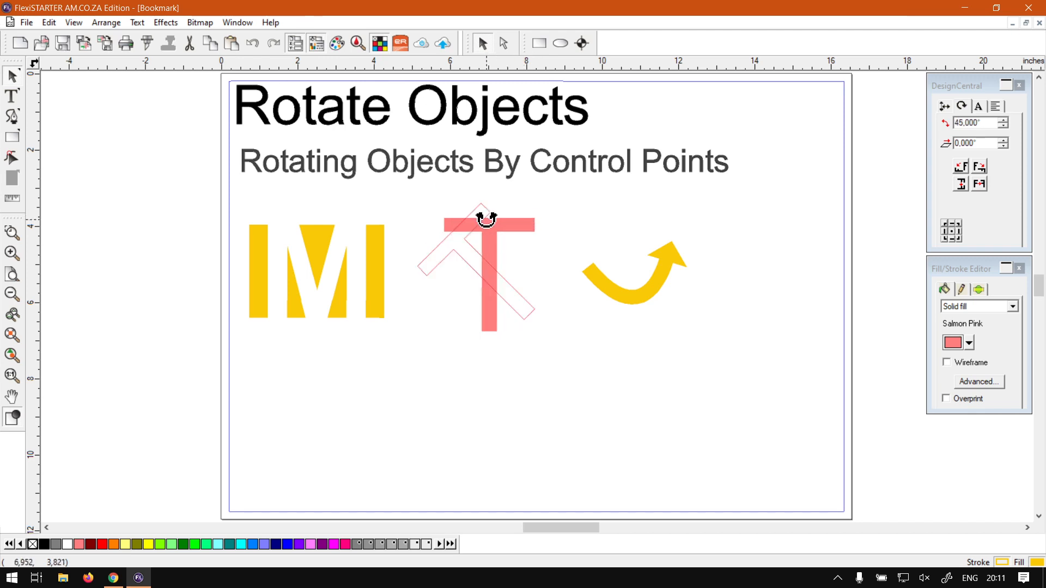
left_click_drag(486, 219, 524, 219)
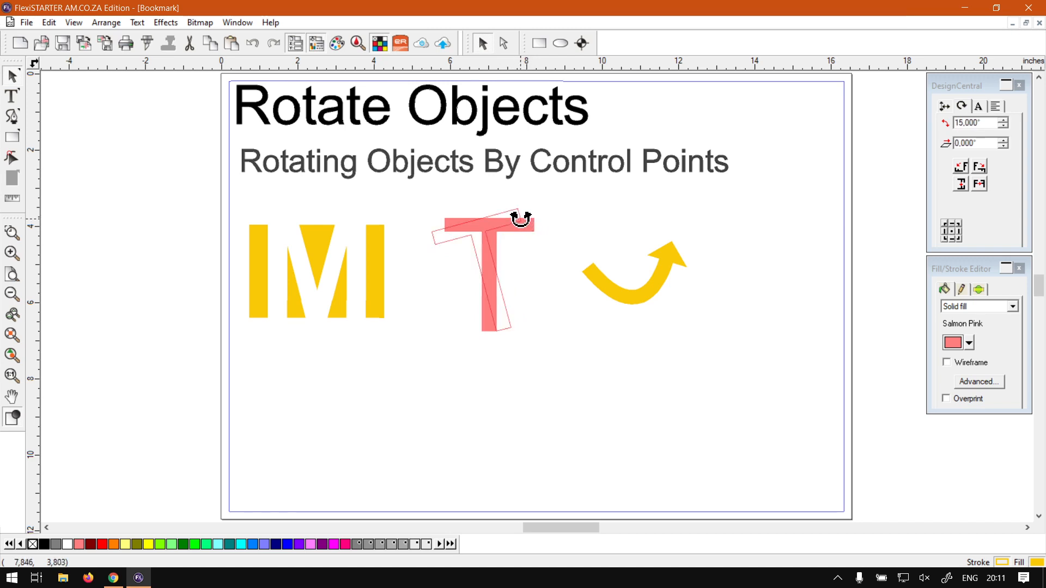
left_click_drag(524, 219, 524, 244)
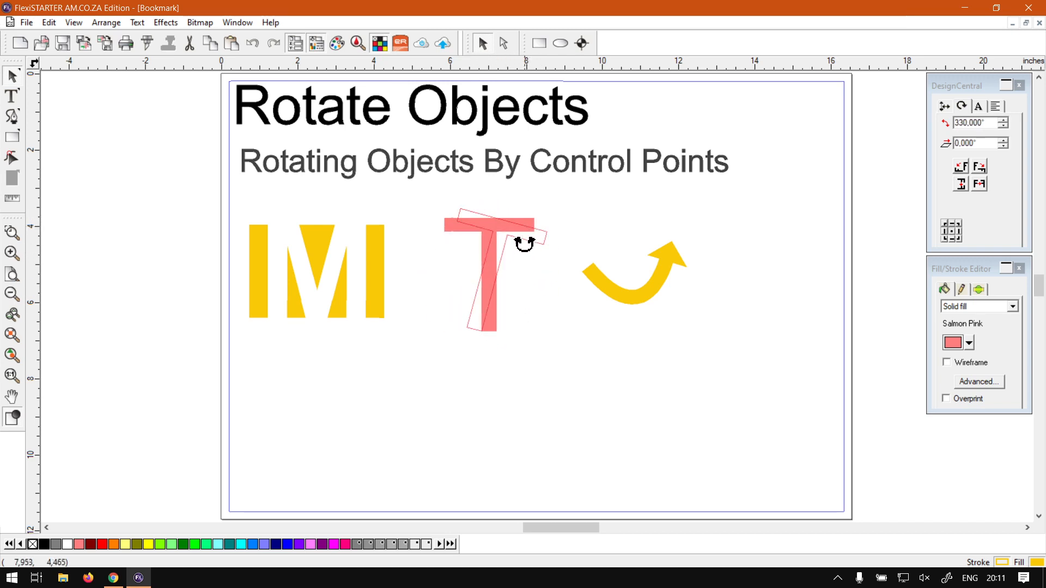
left_click_drag(524, 243, 499, 226)
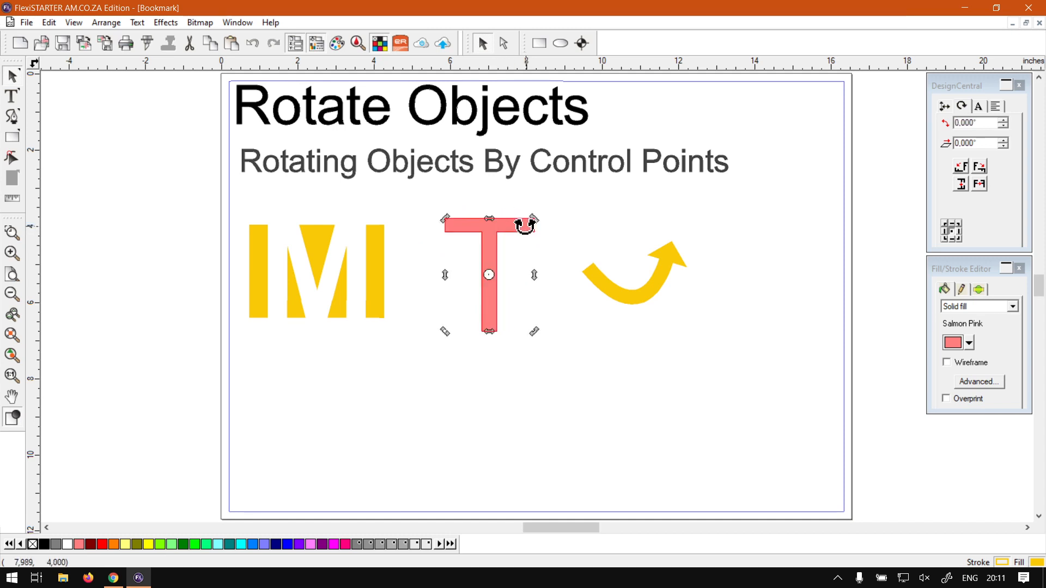
mouse_move(566, 308)
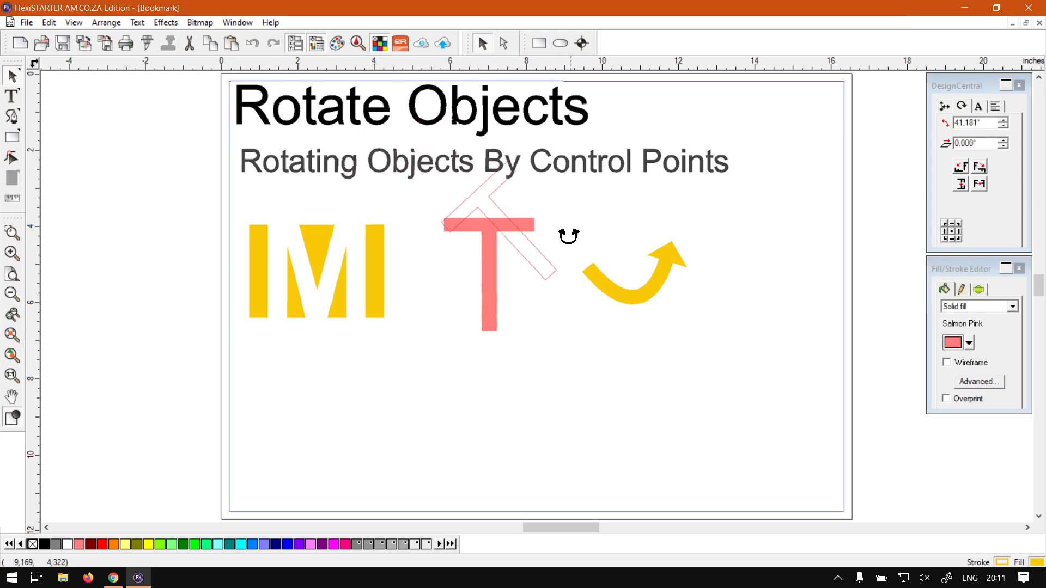
left_click_drag(569, 235, 537, 327)
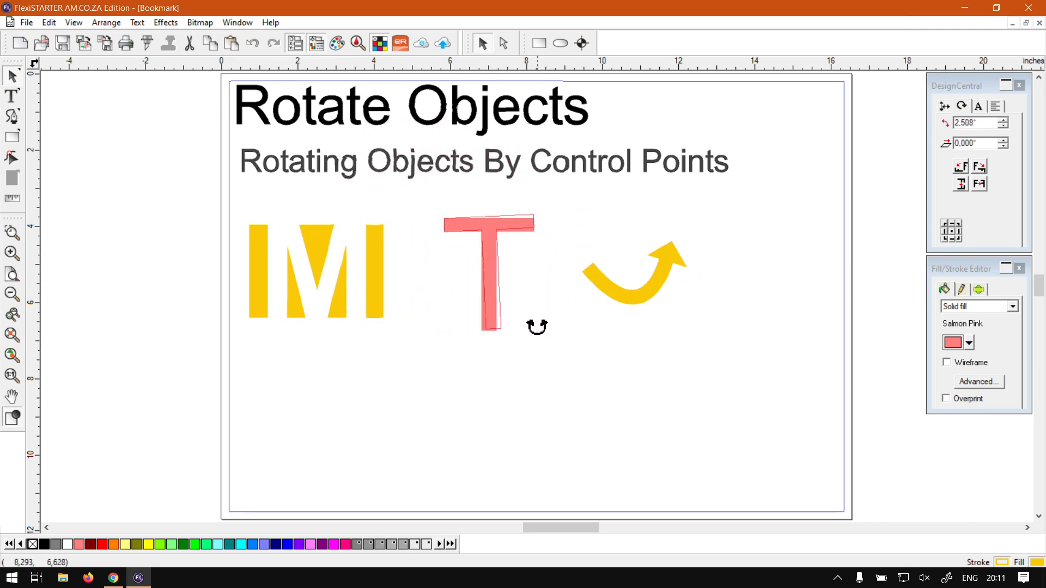
left_click(489, 273)
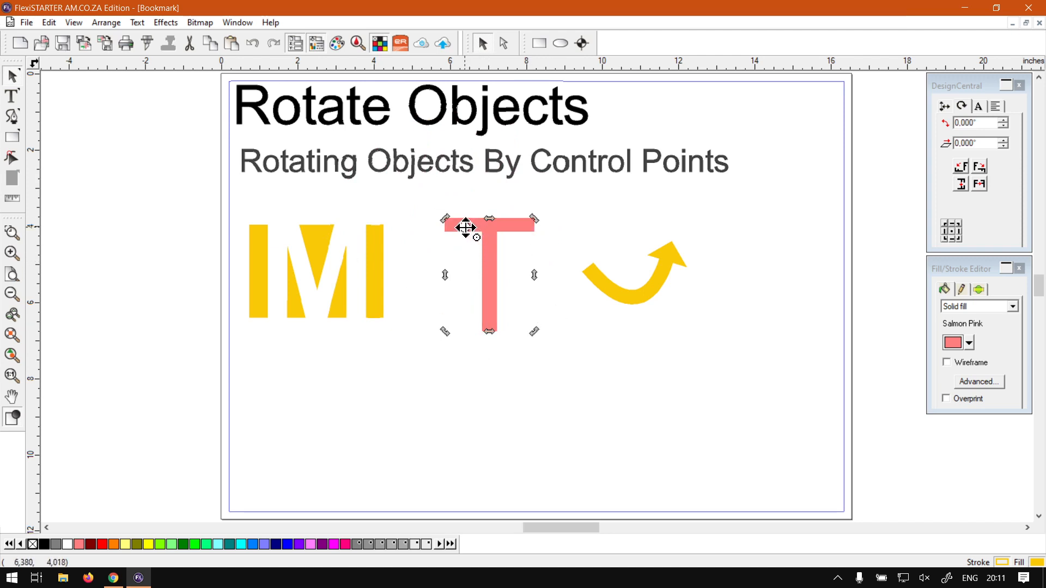
Drag the rotation origin back to the T's centre, reselect the T, then deselect it.
left_click_drag(534, 218, 566, 260)
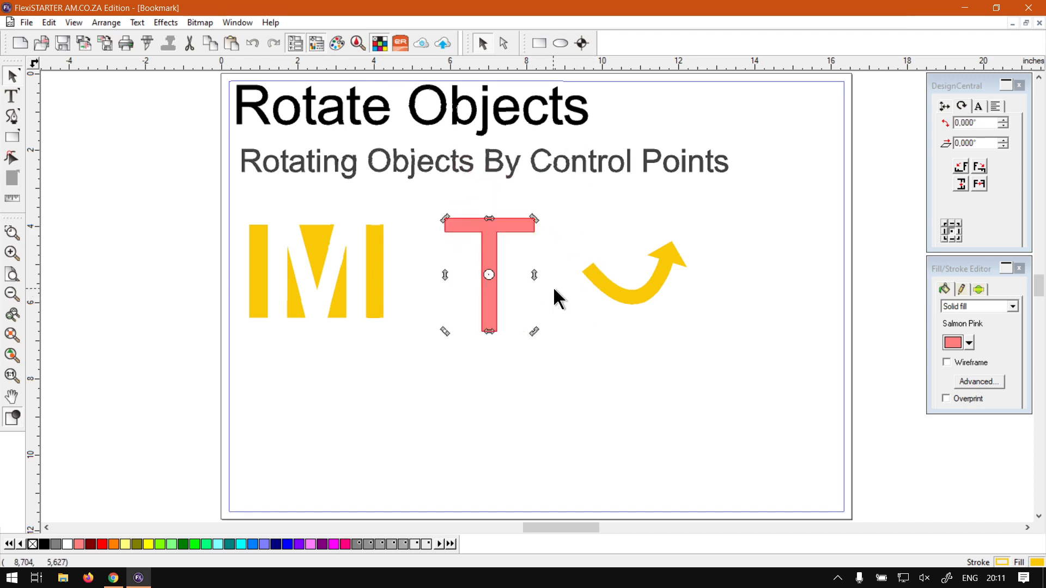
mouse_move(488, 275)
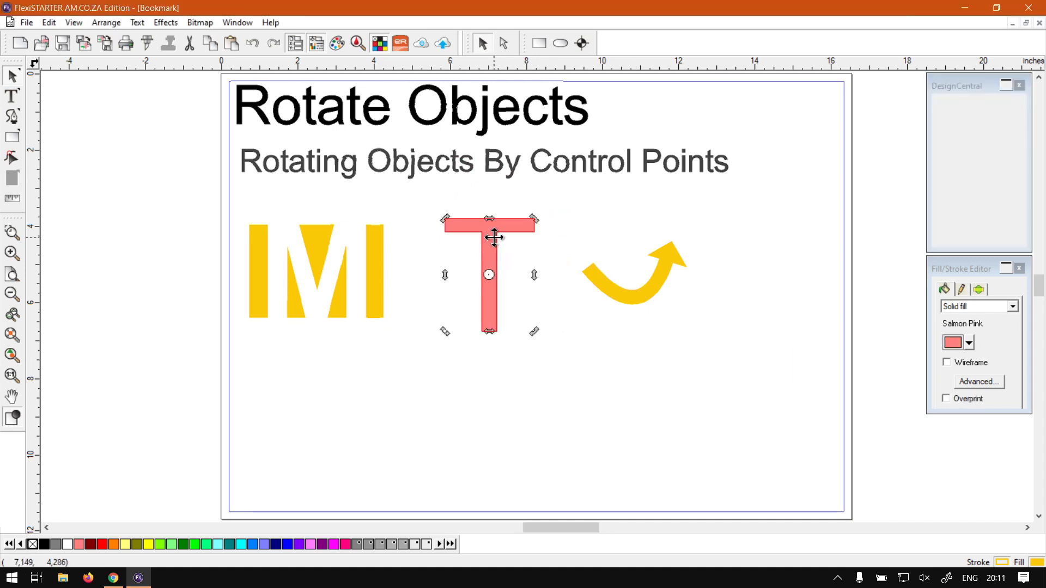
left_click(519, 231)
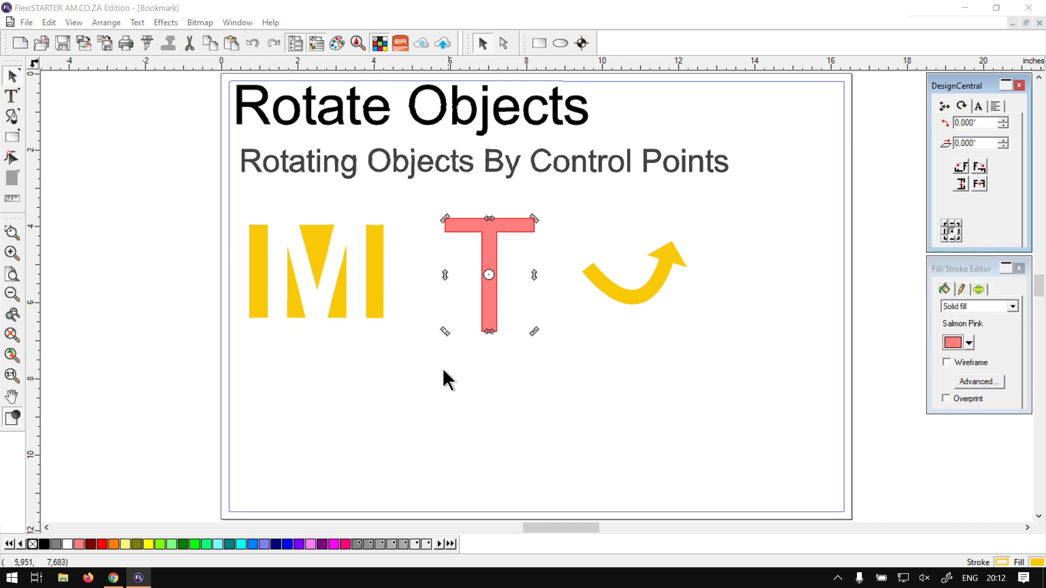
mouse_move(630, 408)
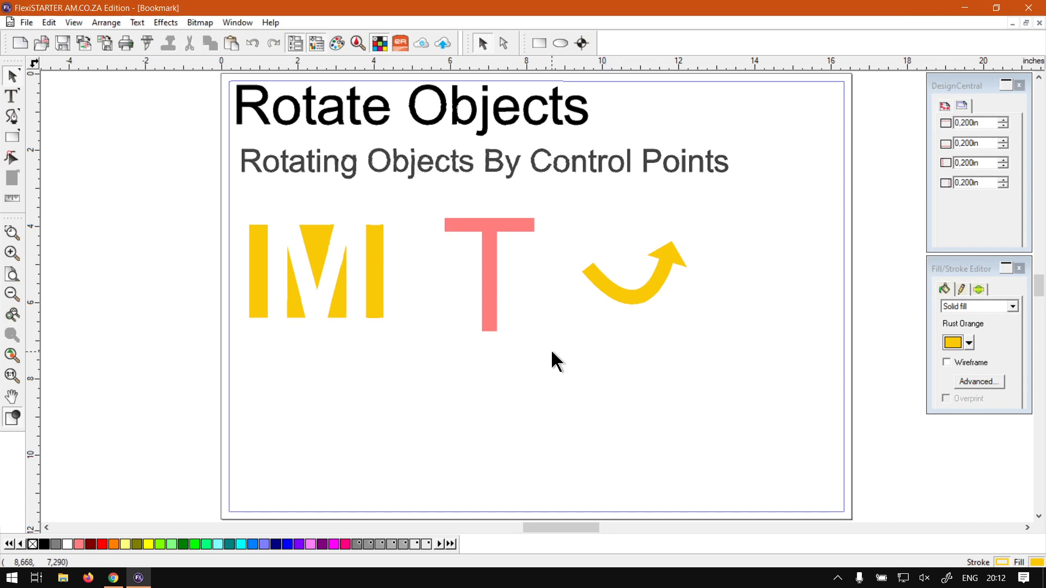
left_click(114, 577)
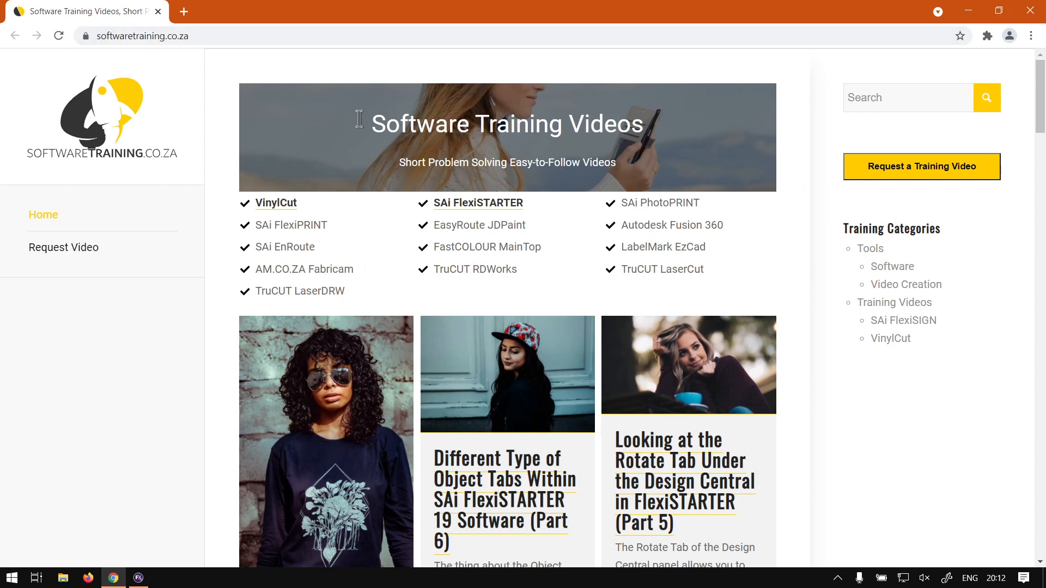
mouse_move(950, 260)
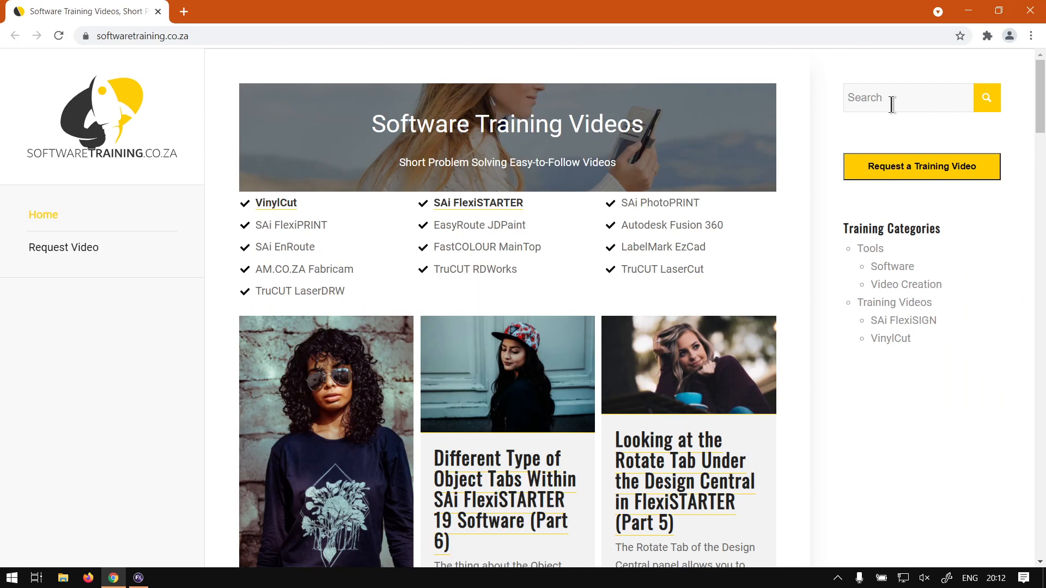
mouse_move(886, 80)
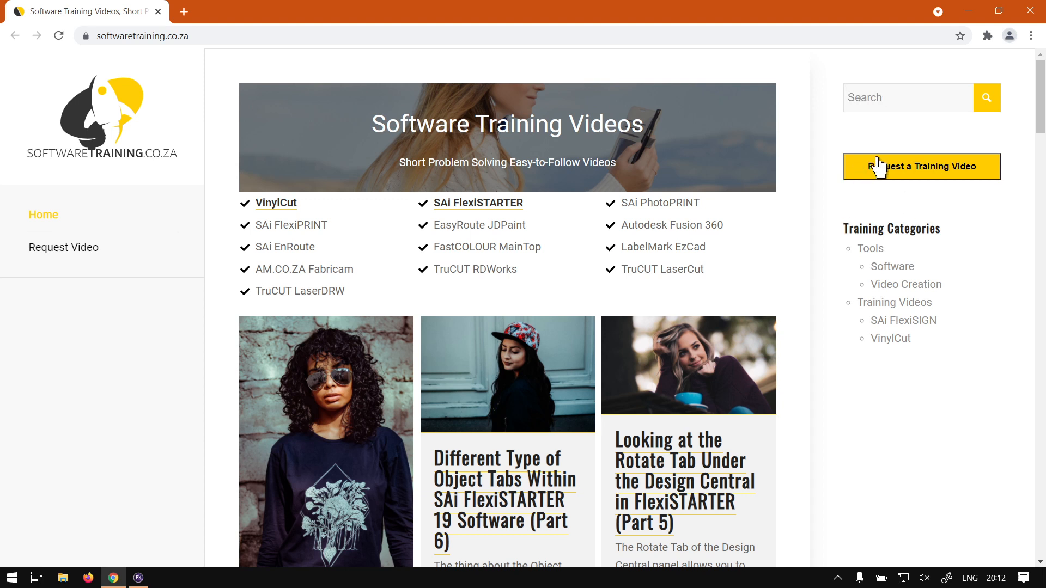
mouse_move(940, 206)
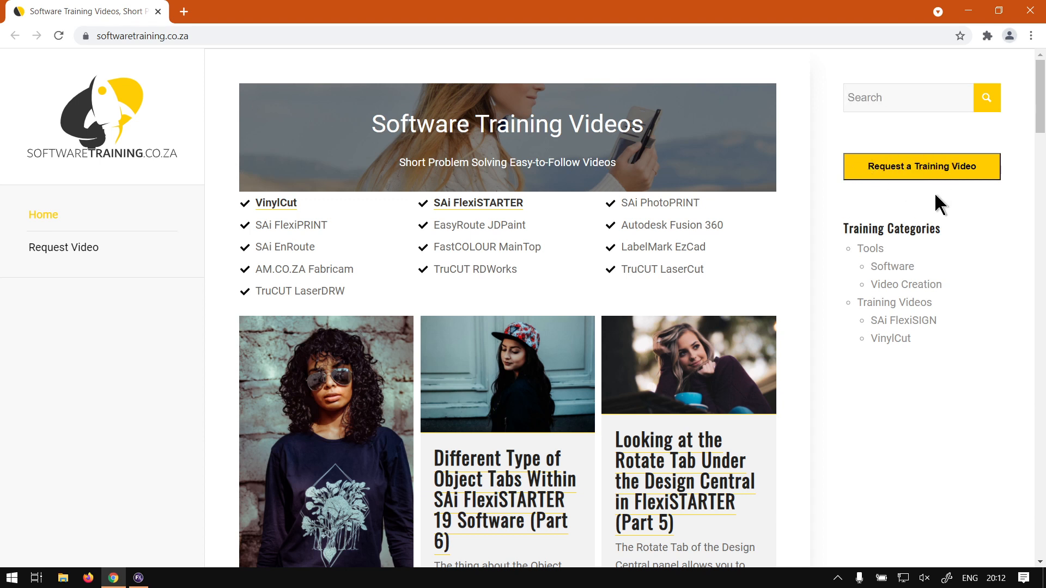
mouse_move(938, 209)
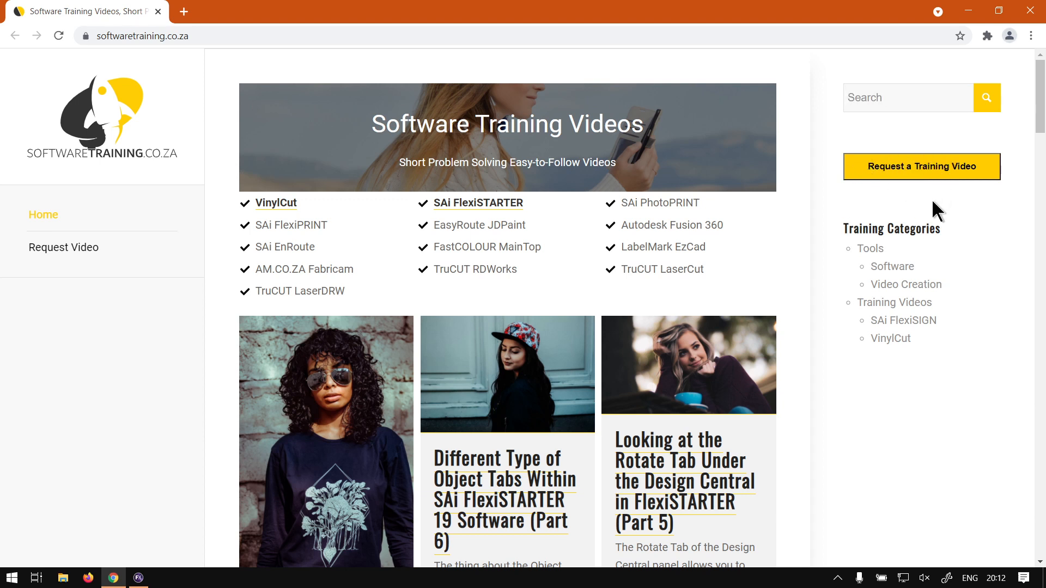